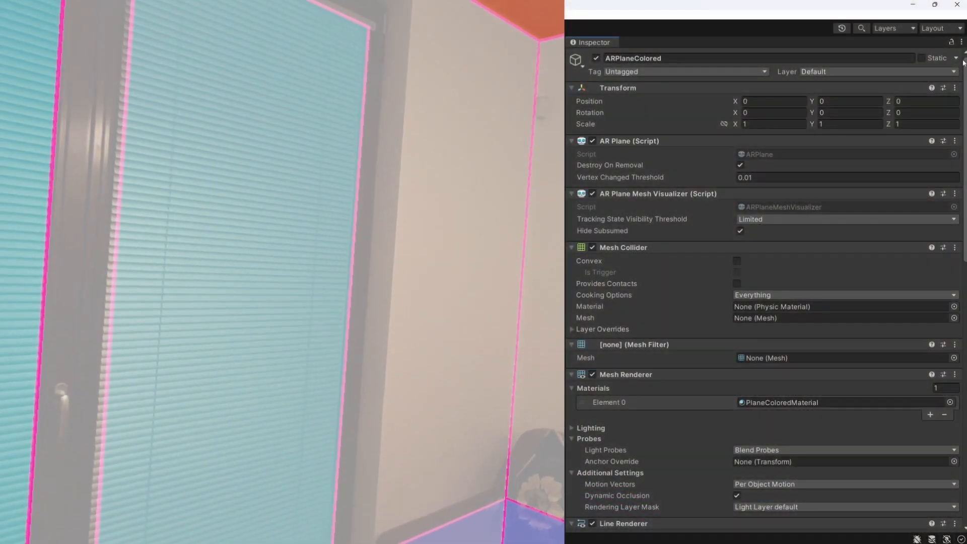
# - Scroll through the ARPlaneColored prefab's Inspector settings before returning to SampleScene
pyautogui.scroll(-3)
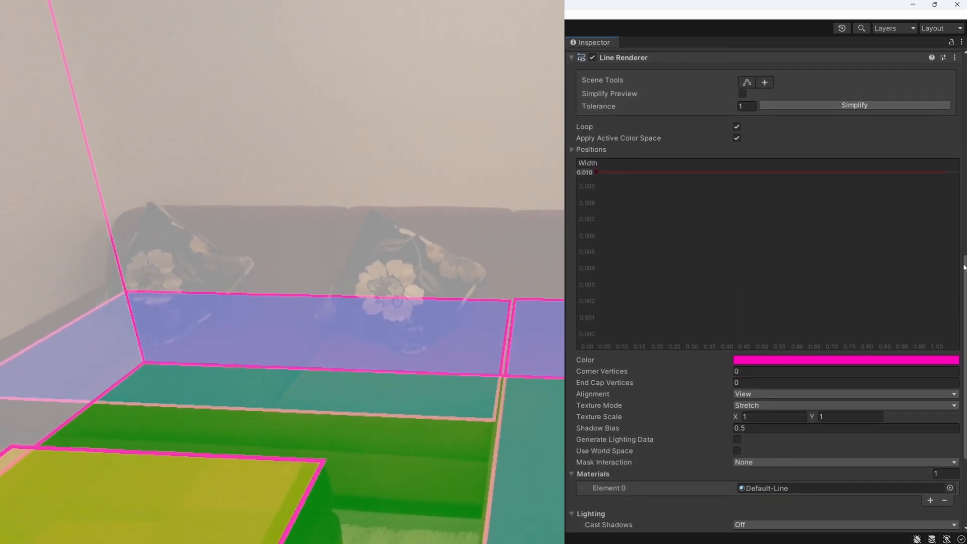
pyautogui.scroll(-3)
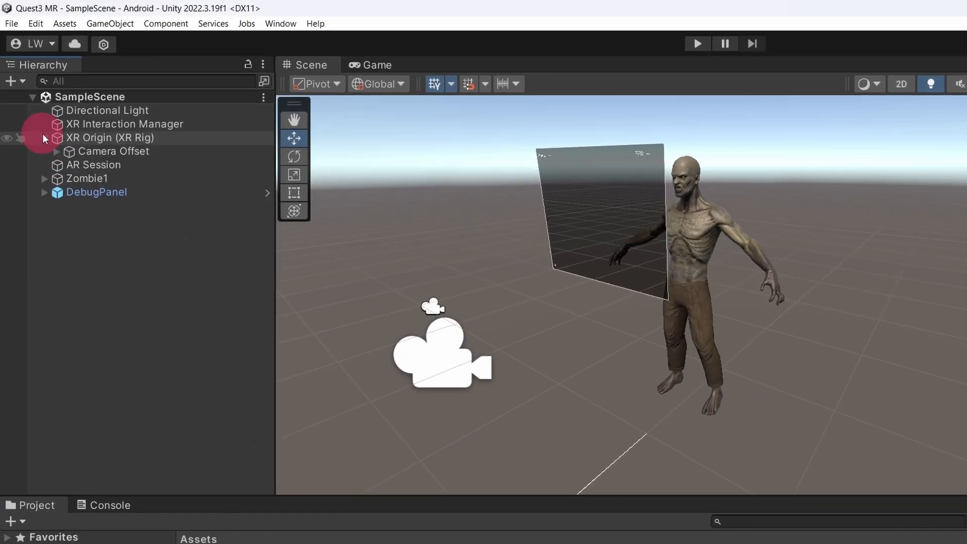
# - Select Right Controller under XR Origin and try adding an XR Direct Interactor
pyautogui.click(69, 151)
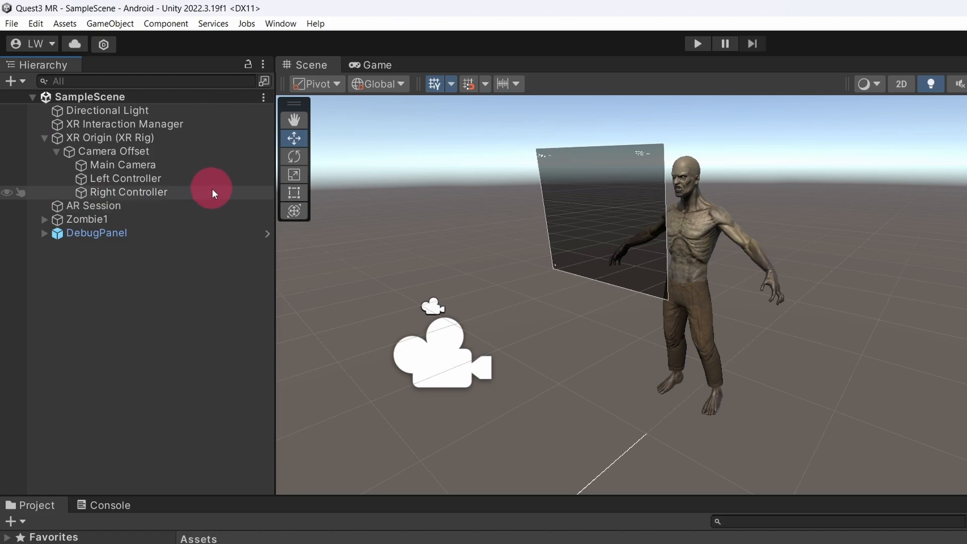
pyautogui.click(129, 192)
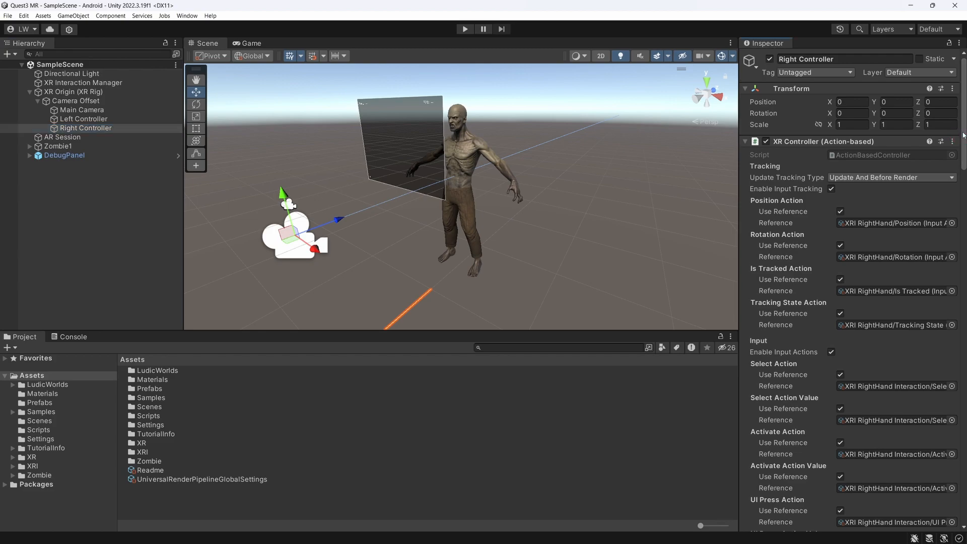
pyautogui.scroll(-3)
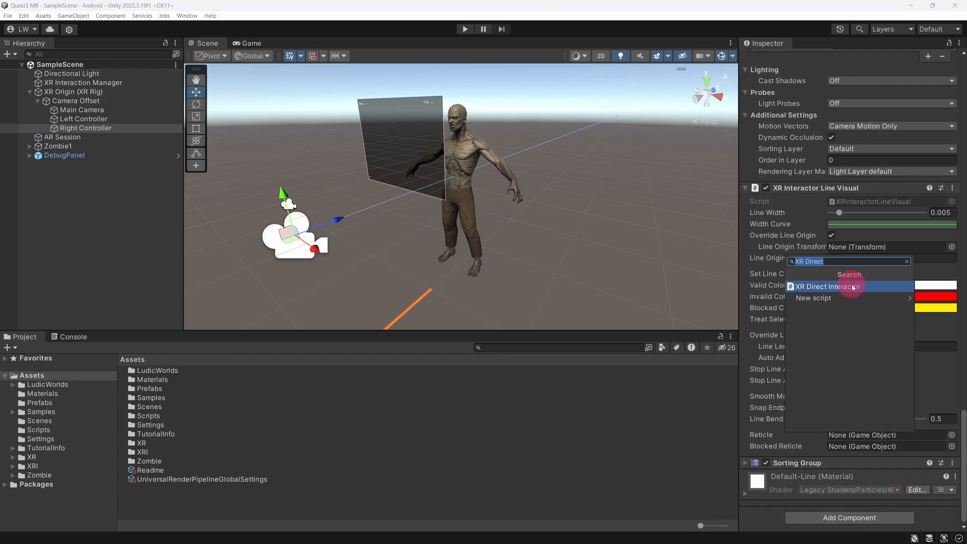
pyautogui.click(825, 286)
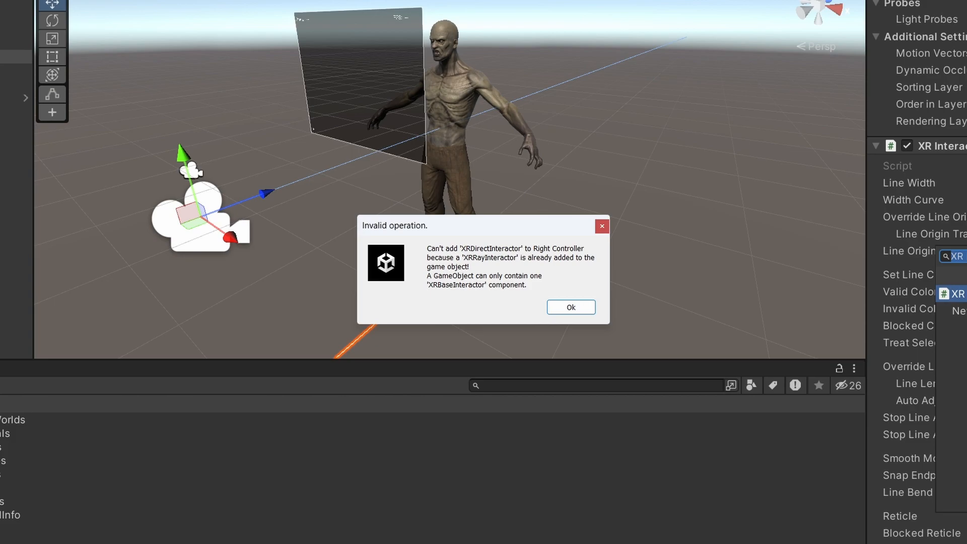
# - Dismiss the error and remove XR Interactor Line Visual, Line Renderer and XR Ray Interactor
pyautogui.click(570, 307)
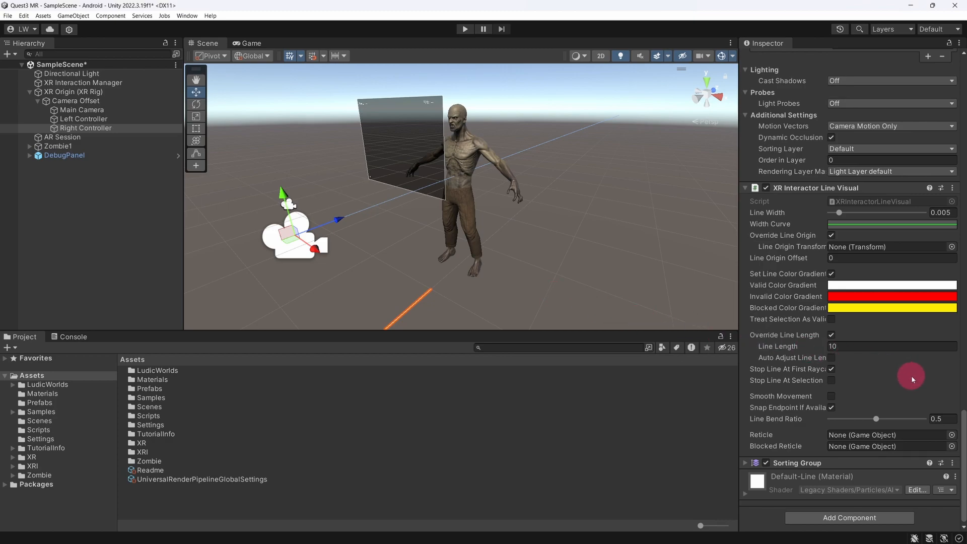
pyautogui.click(953, 188)
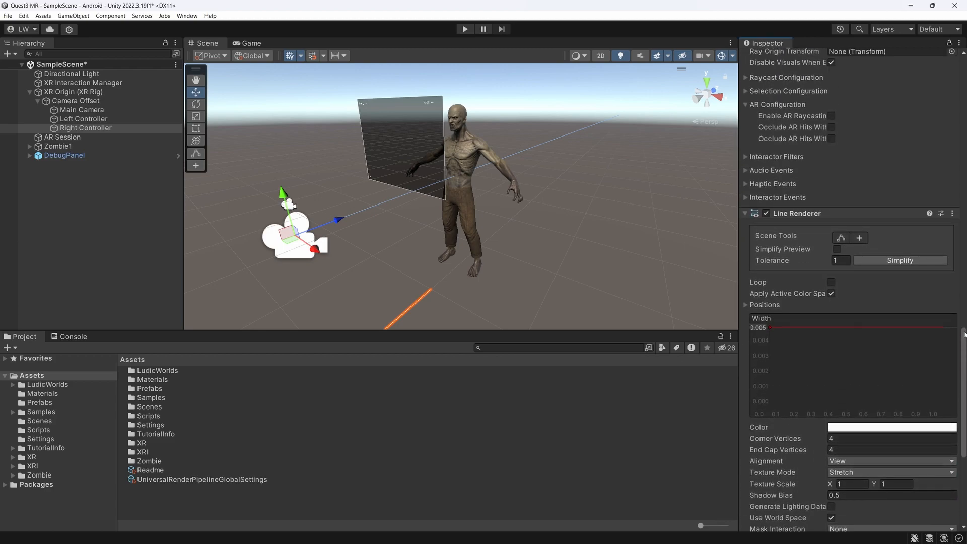
pyautogui.click(953, 389)
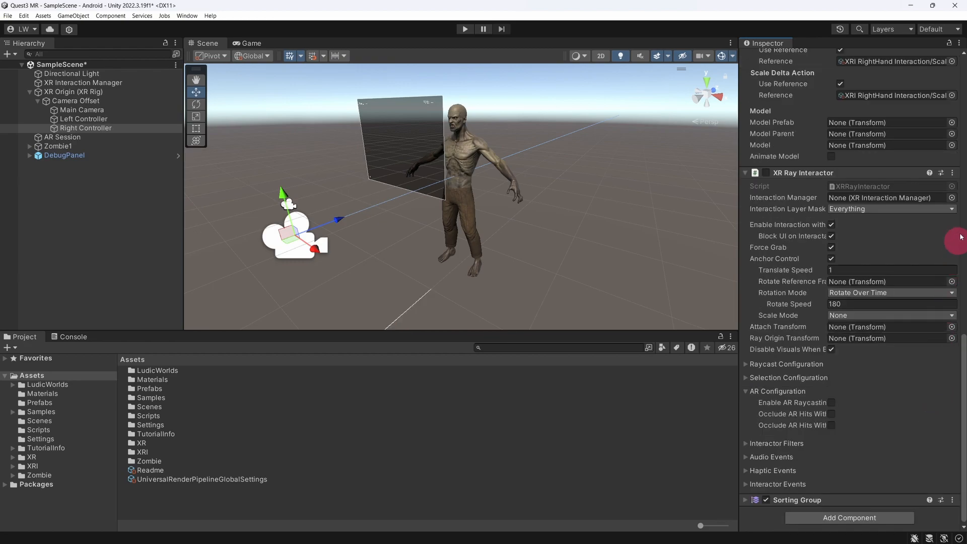
pyautogui.click(953, 172)
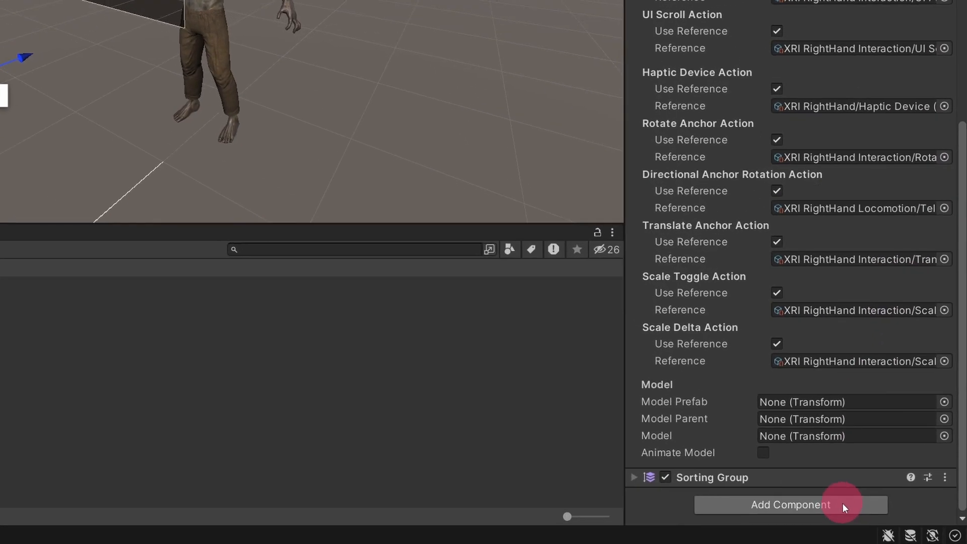
# - Add an XR Direct Interactor and a trigger Sphere Collider to the Right Controller
pyautogui.click(790, 505)
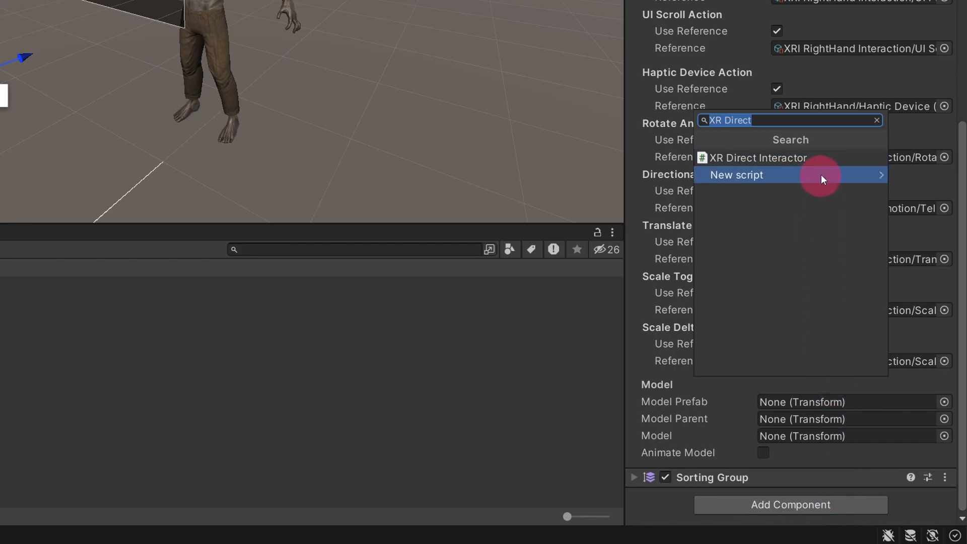
pyautogui.click(757, 157)
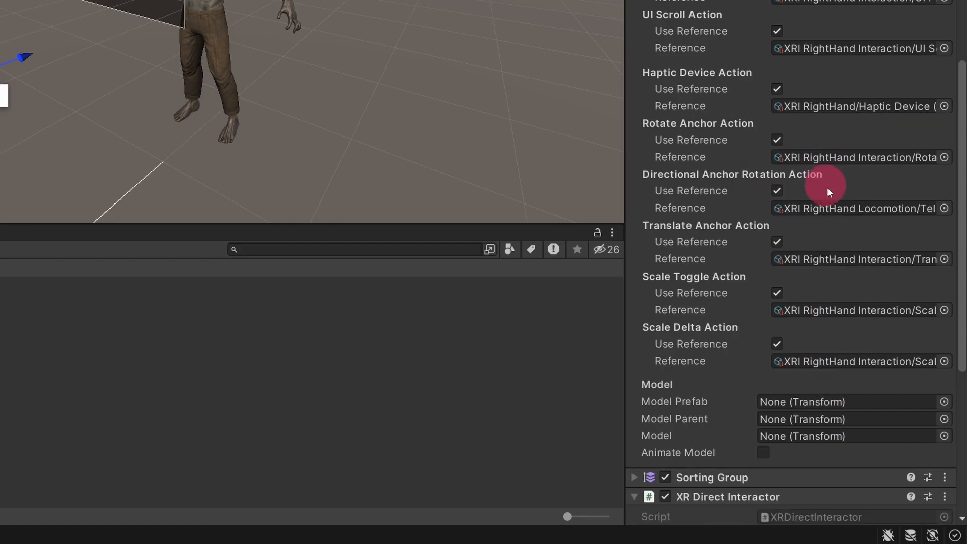
pyautogui.scroll(-3)
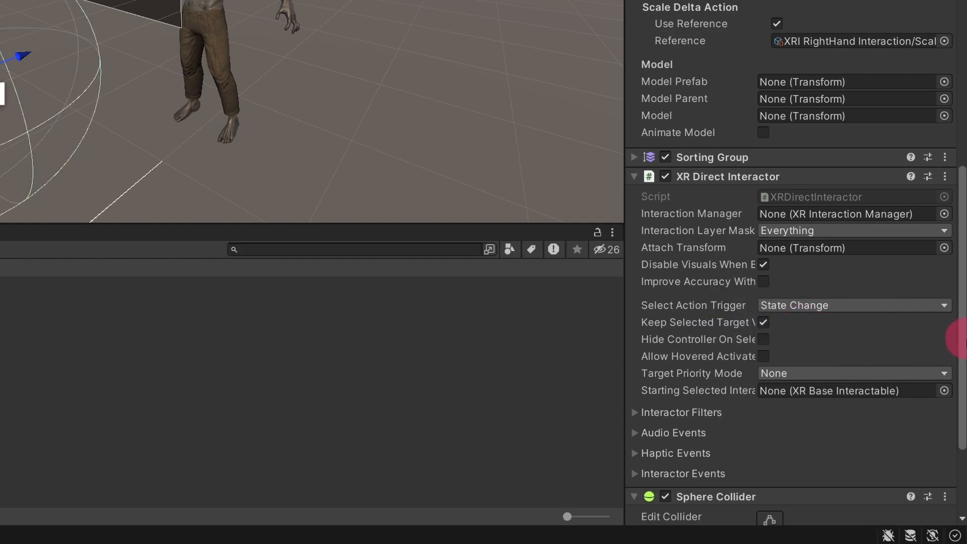
pyautogui.scroll(-3)
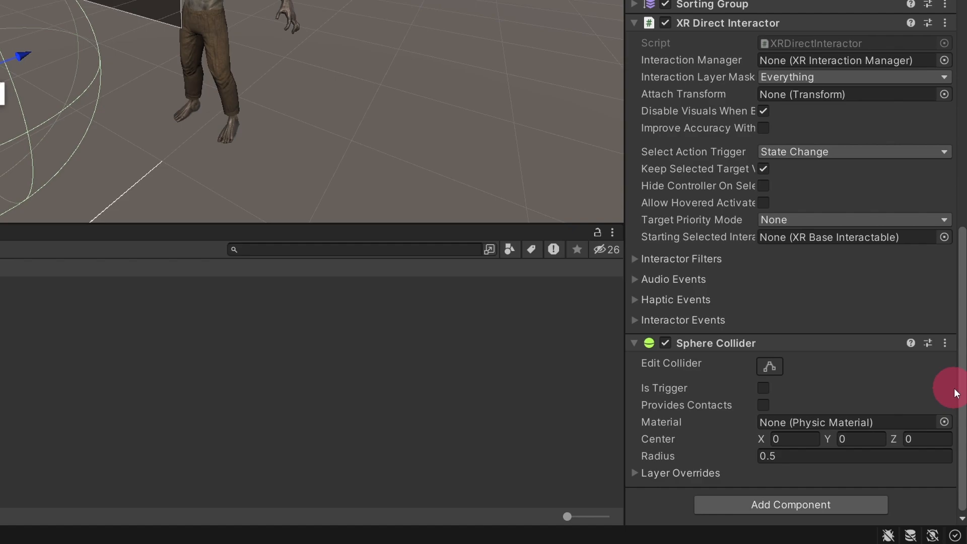
pyautogui.moveTo(854, 393)
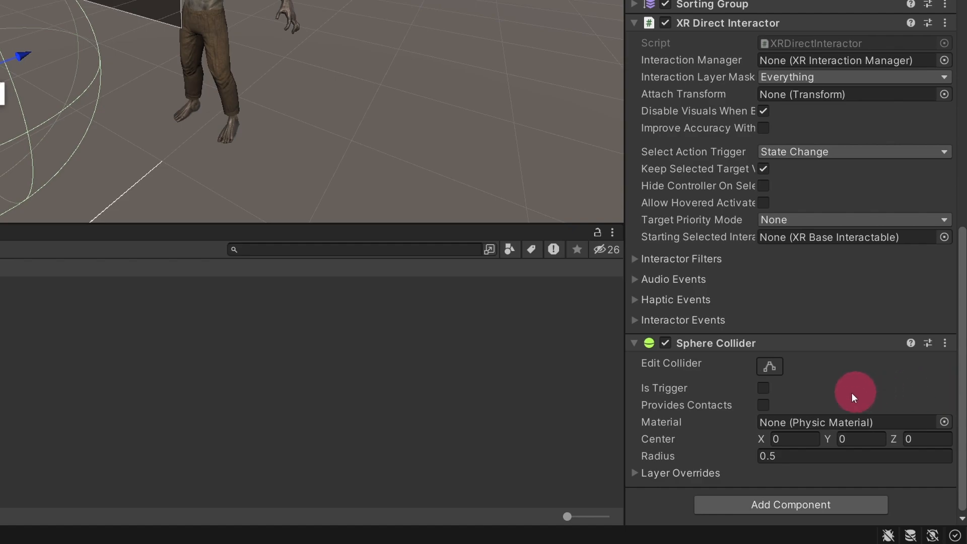
pyautogui.click(763, 388)
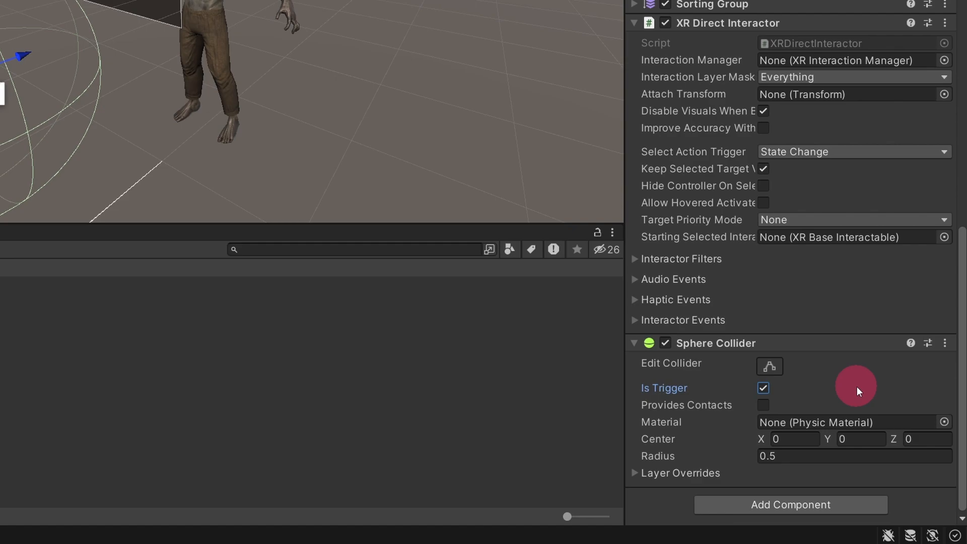
# - Change the Sphere Collider radius from 0.5 to 0.05
pyautogui.click(854, 456)
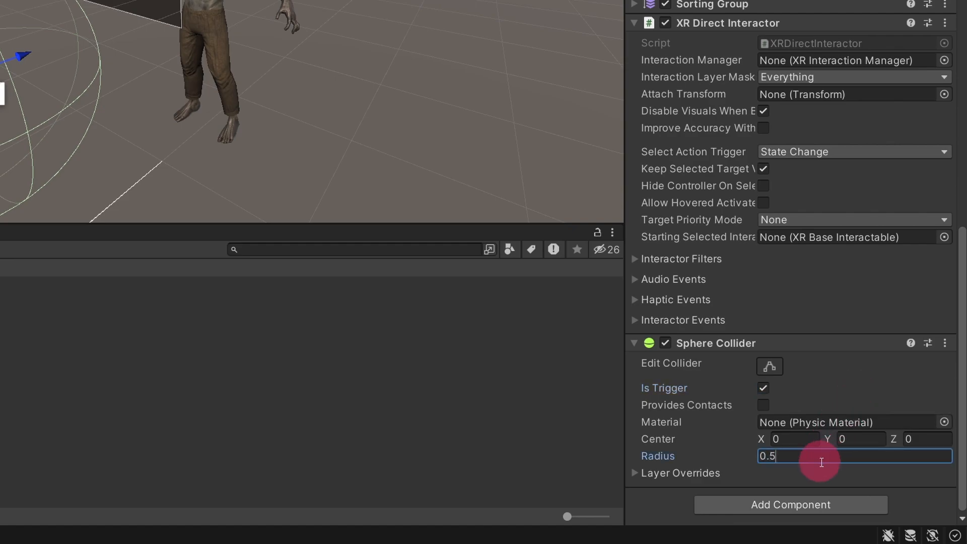
pyautogui.press('Backspace')
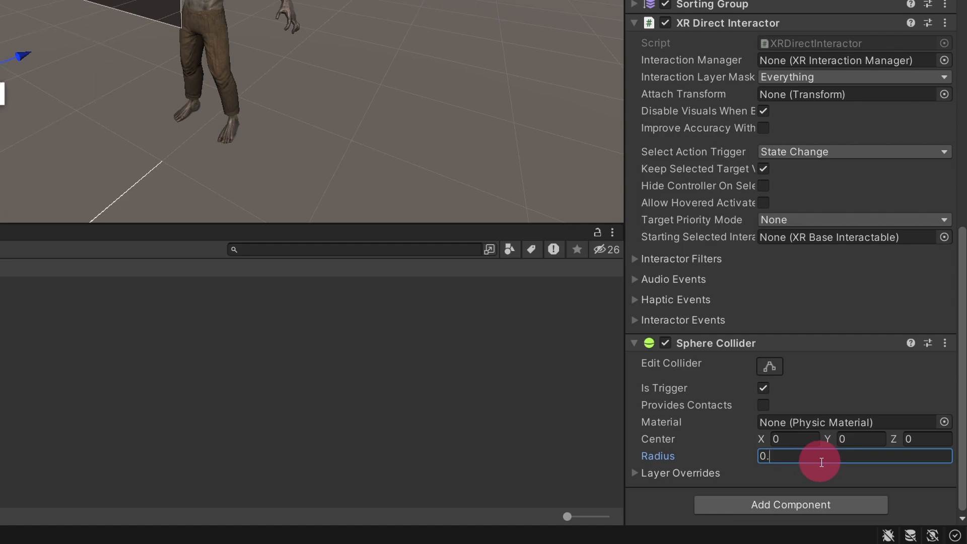
pyautogui.write('05')
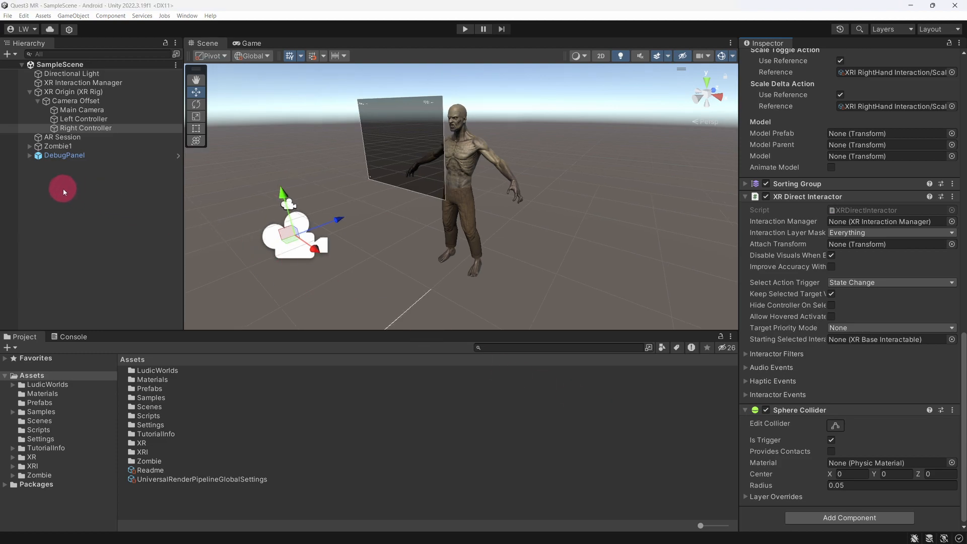
# - Create a cube named 'Grabbable Cube' at the origin with scale 0.1
pyautogui.rightClick(63, 192)
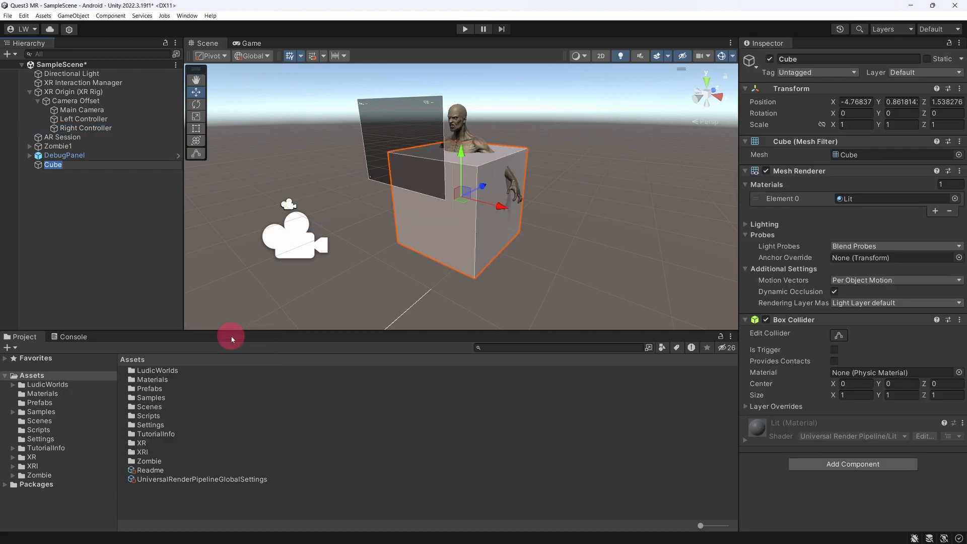
pyautogui.write('Grabbable')
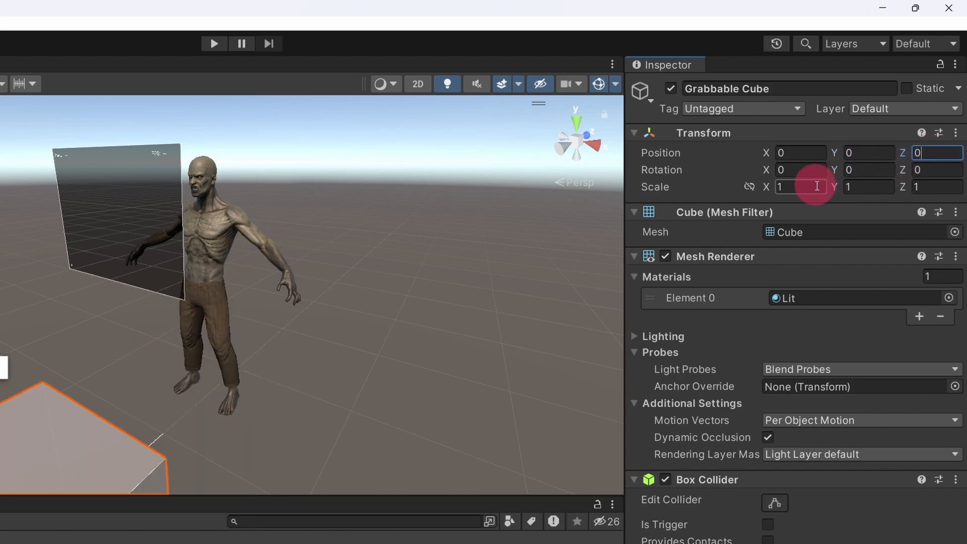
pyautogui.write('0.1')
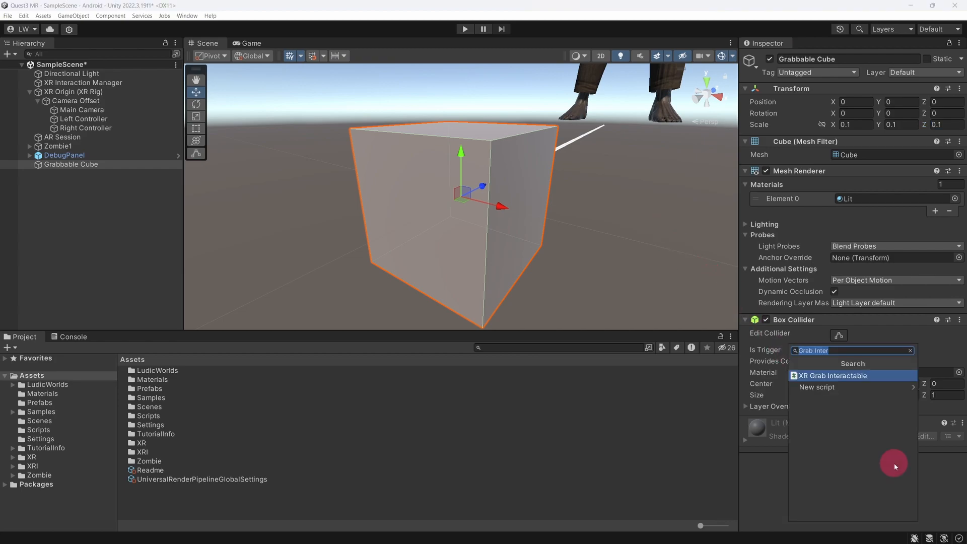
# - Add an XR Grab Interactable to Grabbable Cube and save it as a prefab in Assets/Prefabs
pyautogui.click(832, 375)
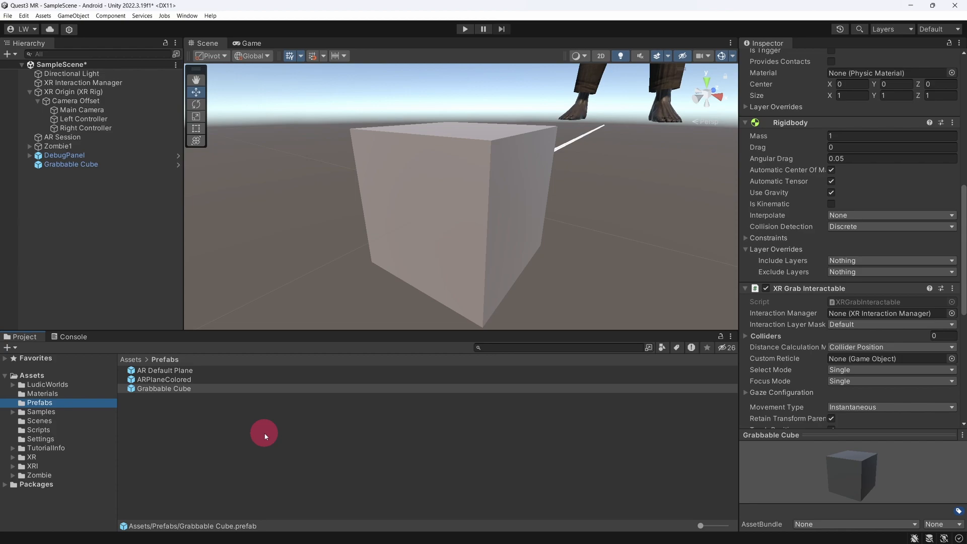
# - Delete the Grabbable Cube instance from the Hierarchy, keeping its prefab
pyautogui.click(71, 164)
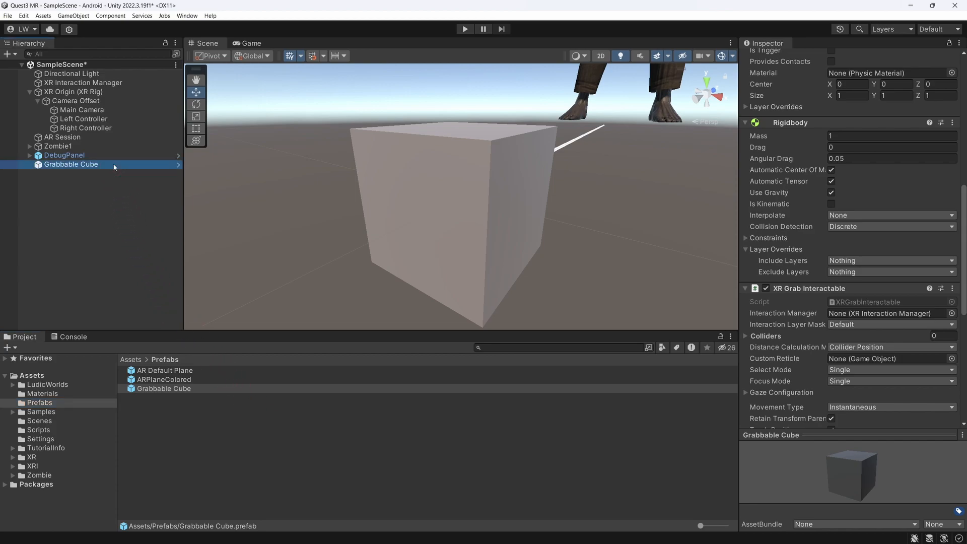
pyautogui.click(71, 164)
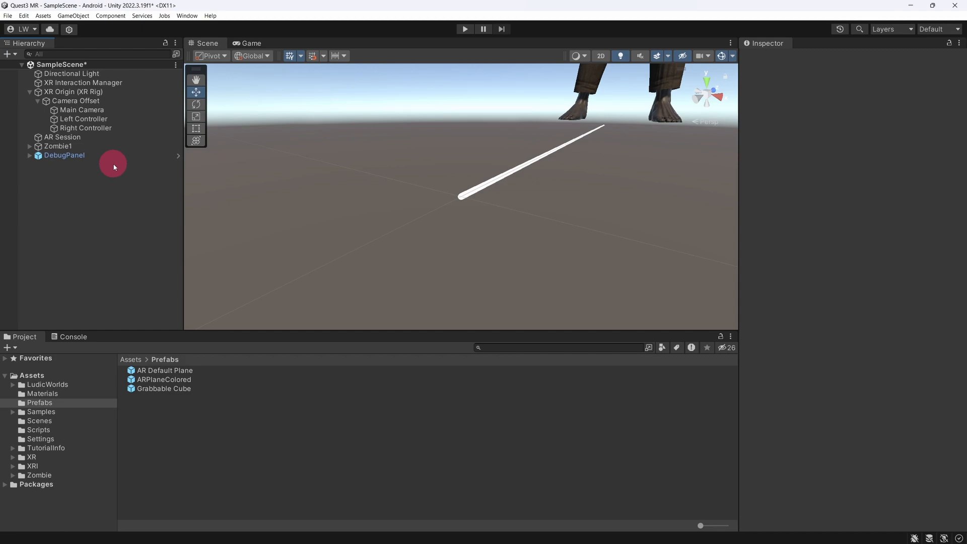
pyautogui.moveTo(129, 91)
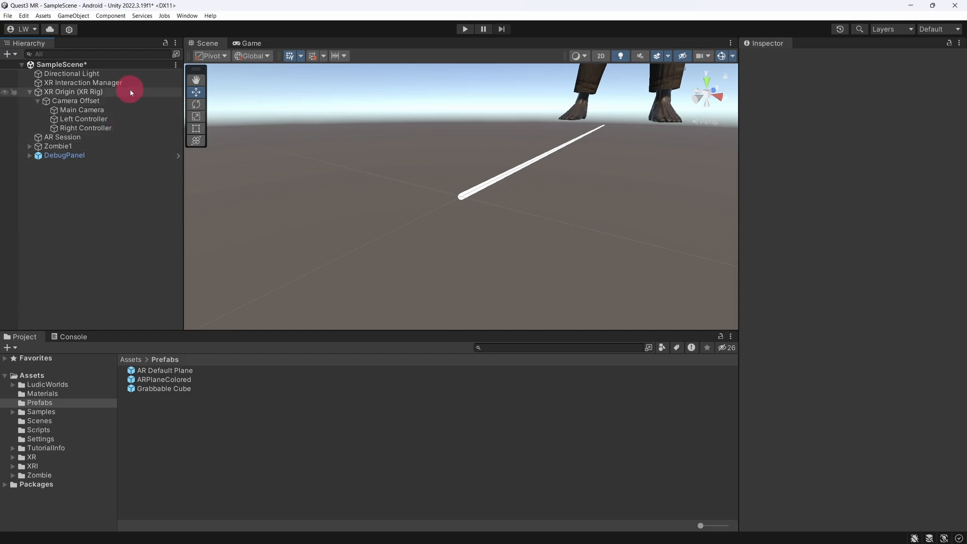
# - Declare serialized InputActionReference _activateAction and GameObject _grabbableCube fields in SceneController.cs, and save
pyautogui.click(72, 91)
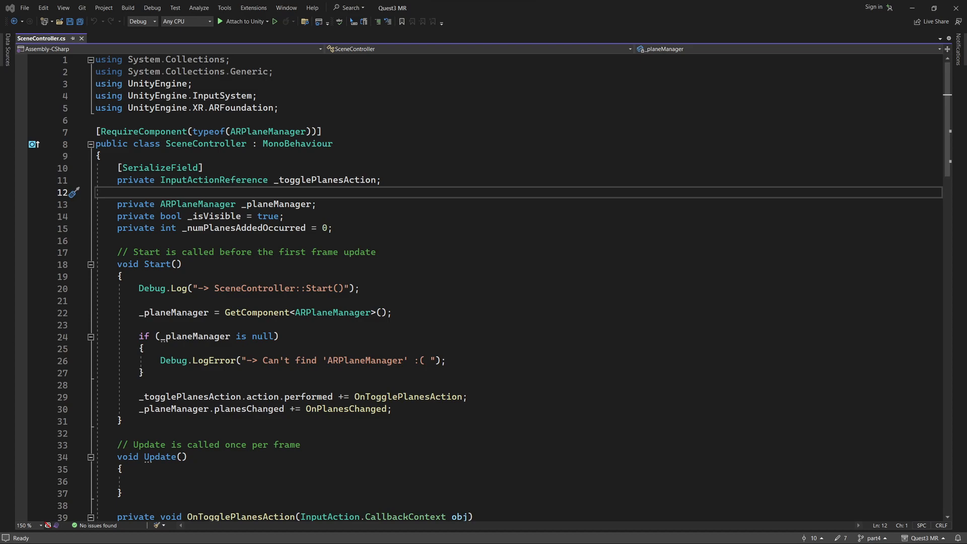
pyautogui.write('[SerializeField]')
pyautogui.write('private InputActionReference _activateAction;')
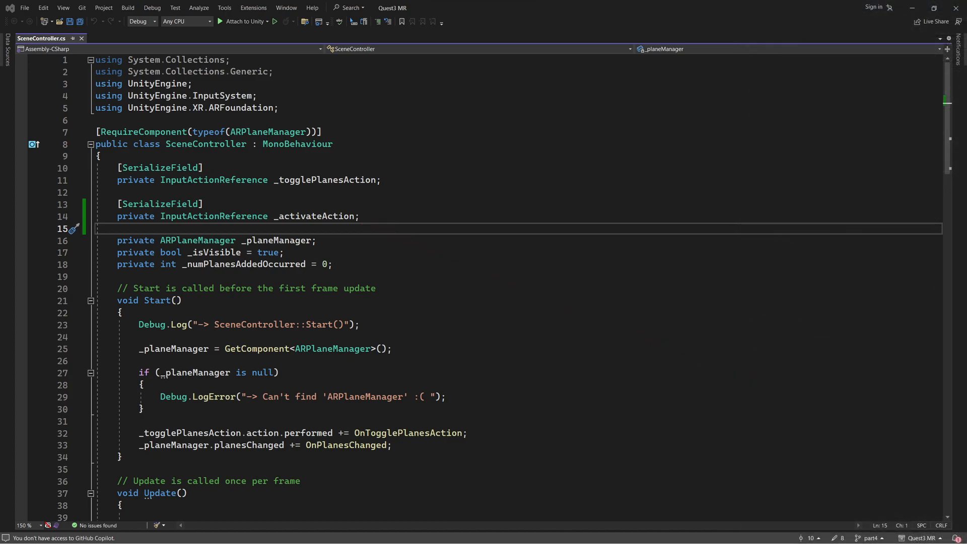
pyautogui.write('[SerializeField]')
pyautogui.write('private GameObject _grabbableCube;')
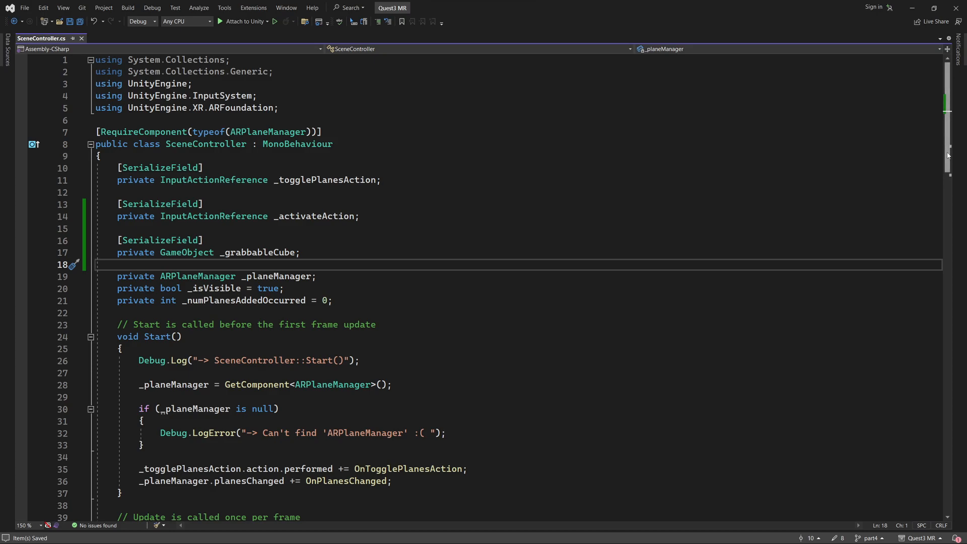
# - Subscribe OnActivateAction to _activateAction in Start, calling an empty SpawnGrabbableCube method; save
pyautogui.scroll(-3)
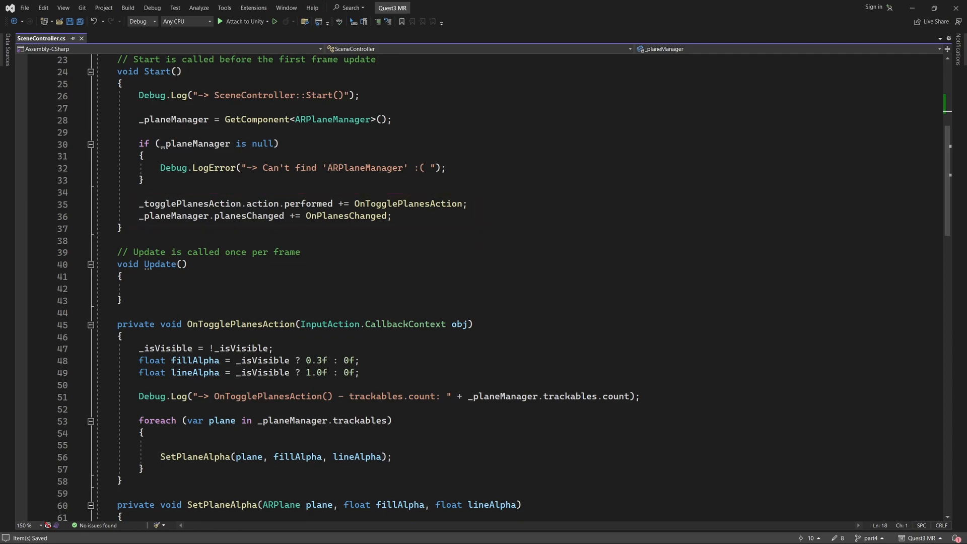
pyautogui.click(391, 215)
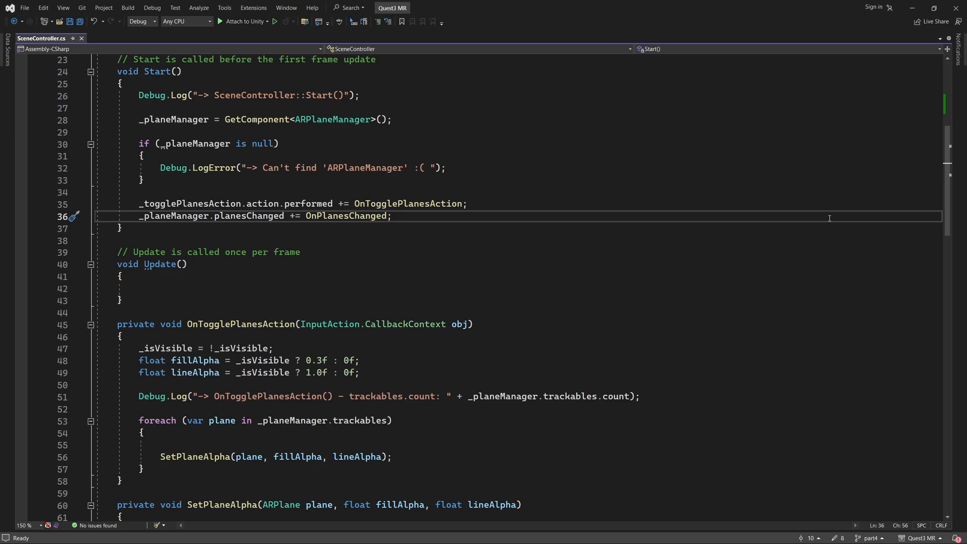
pyautogui.write('_activateAction')
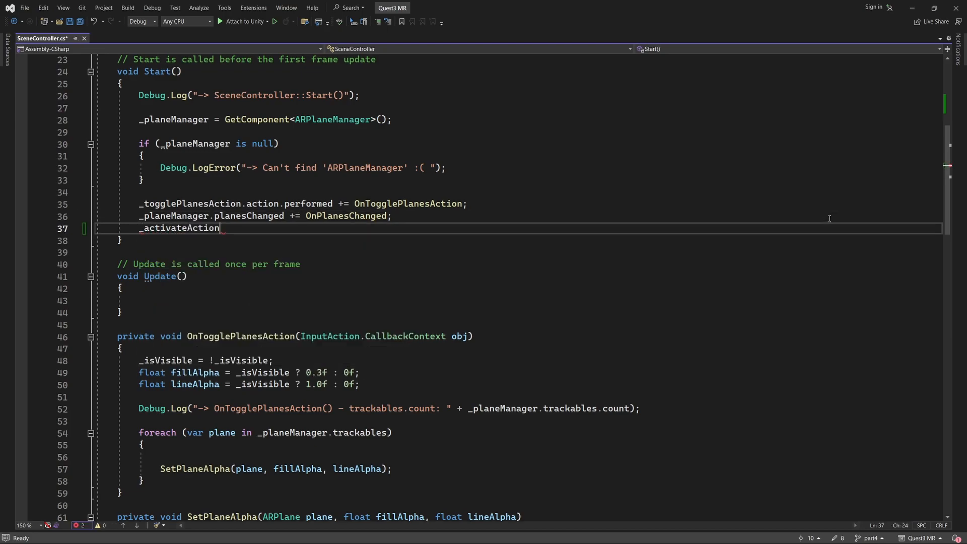
pyautogui.write('.action.performed += OnActivateAction;')
pyautogui.write('SpawnGrabbableCube();')
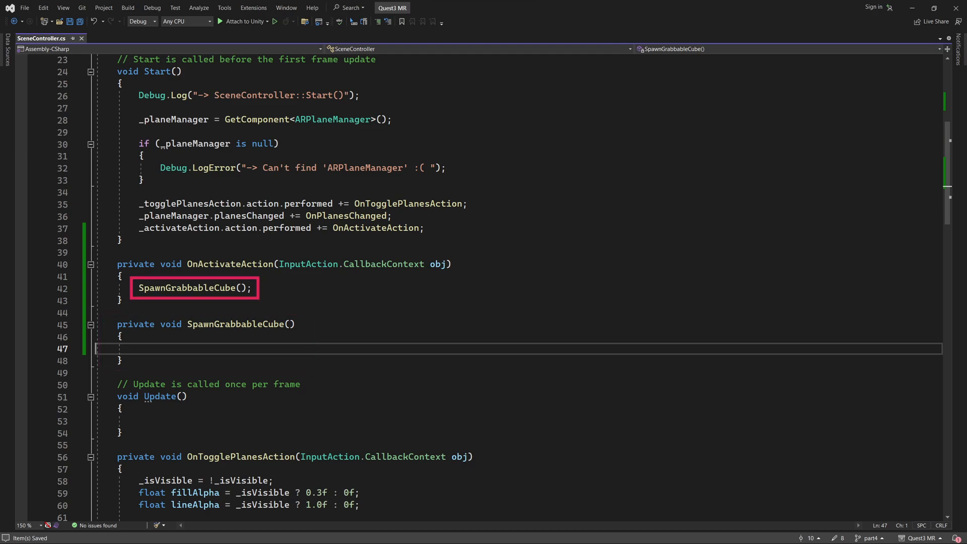
pyautogui.scroll(-3)
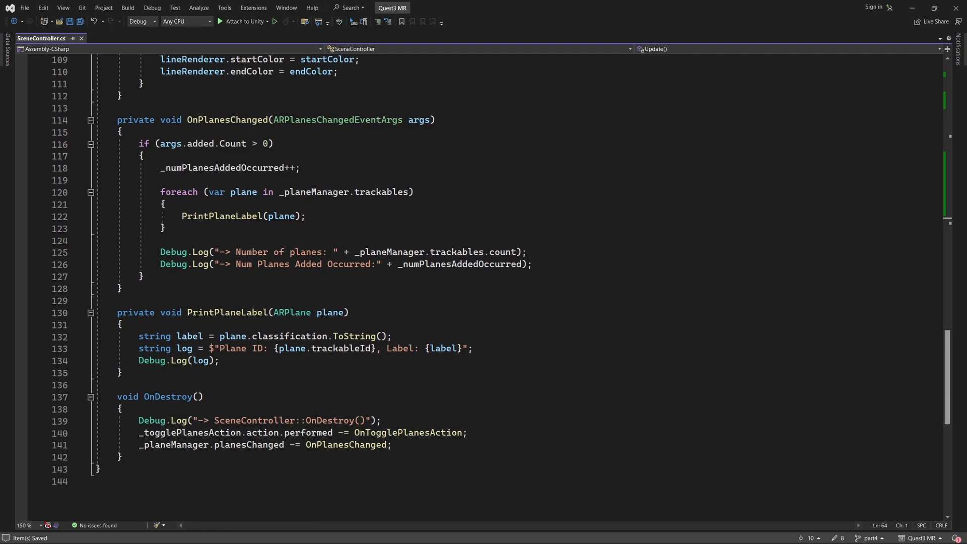
# - Add '_activateAction.action.performed -= OnActivateAction;' to OnDestroy
pyautogui.scroll(-3)
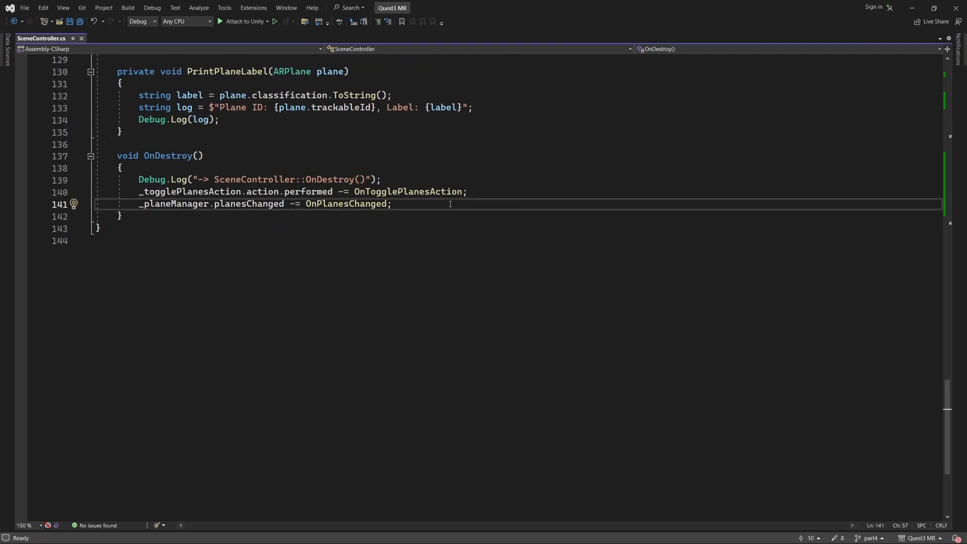
pyautogui.write('_activateAction.action')
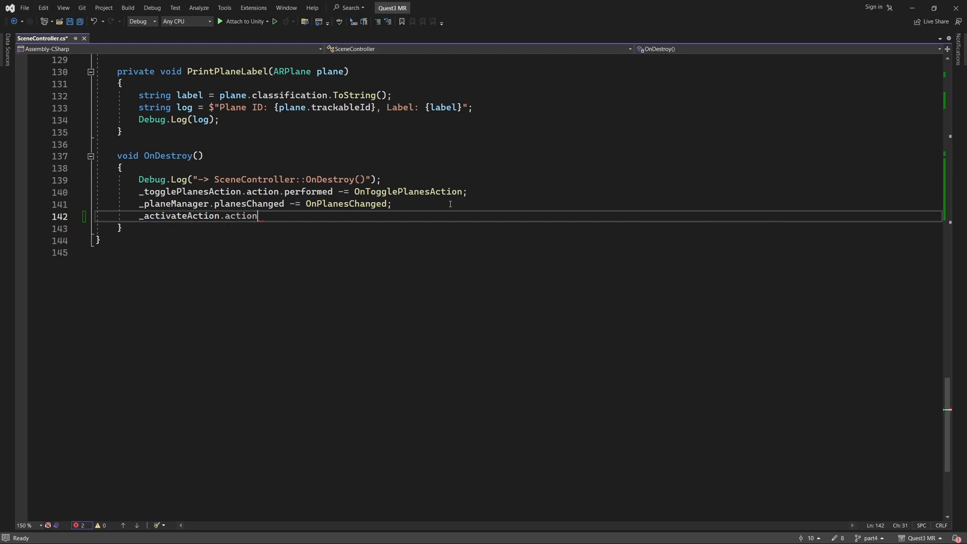
pyautogui.write('.performed -= OnActivateAction;')
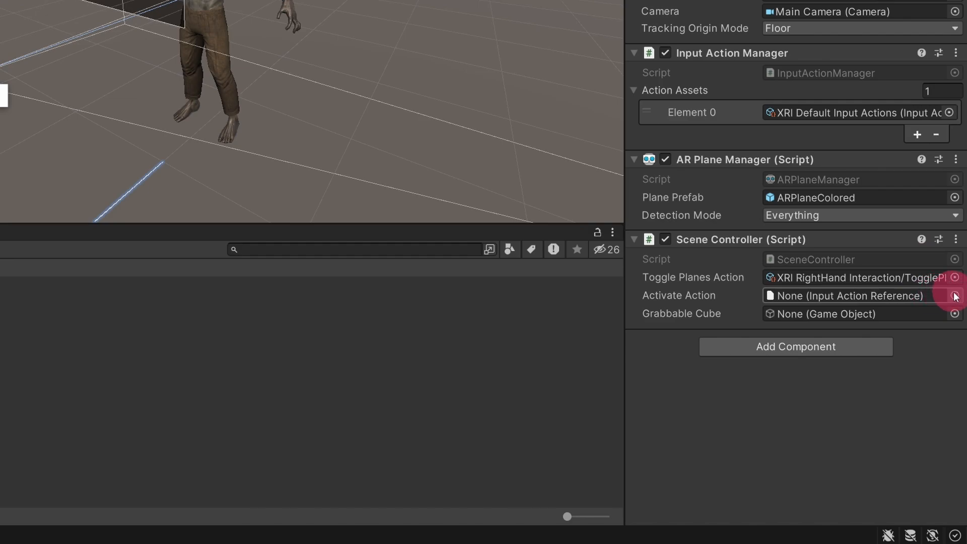
# - Assign XRI RightHand Interaction/Activate as the Scene Controller's Activate Action
pyautogui.click(954, 295)
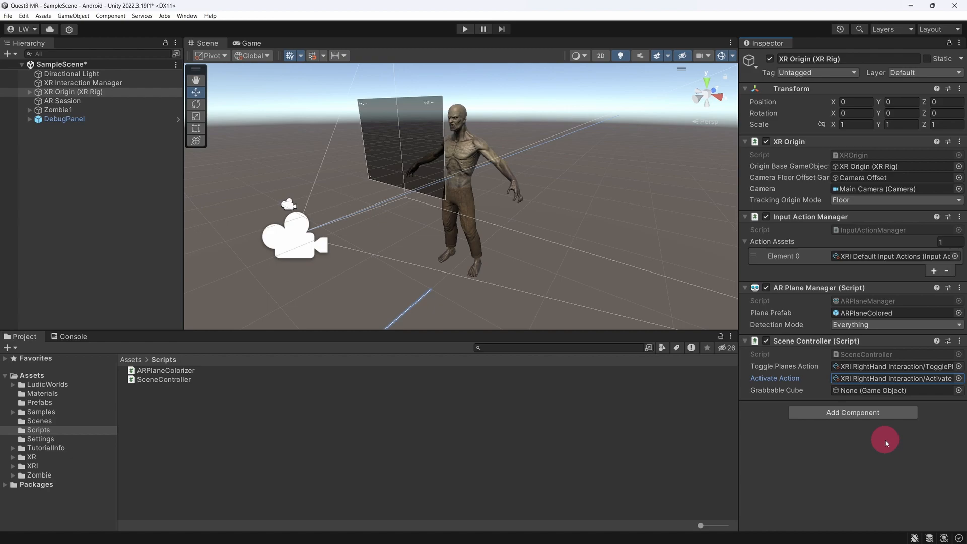
pyautogui.moveTo(87, 406)
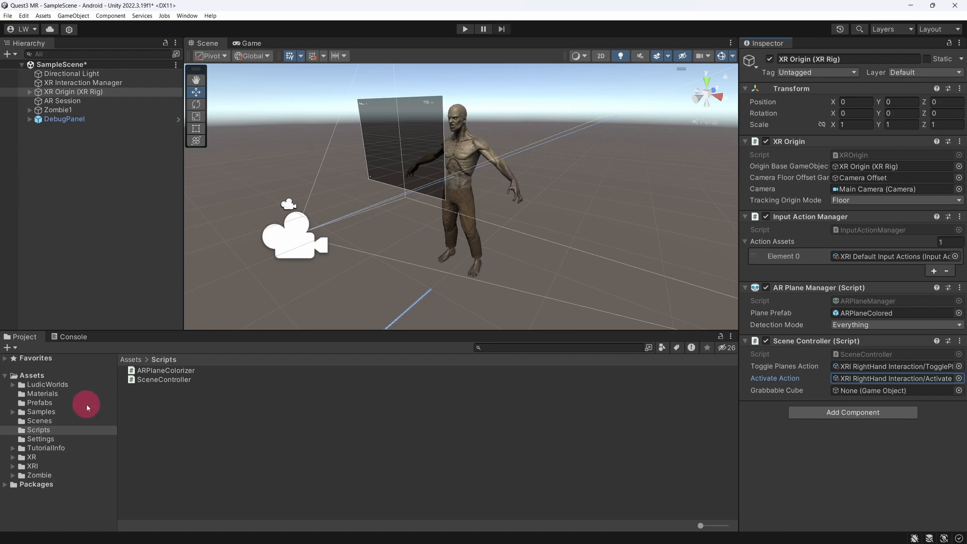
# - Assign the Grabbable Cube prefab from Assets/Prefabs to the Scene Controller's Grabbable Cube slot
pyautogui.click(39, 402)
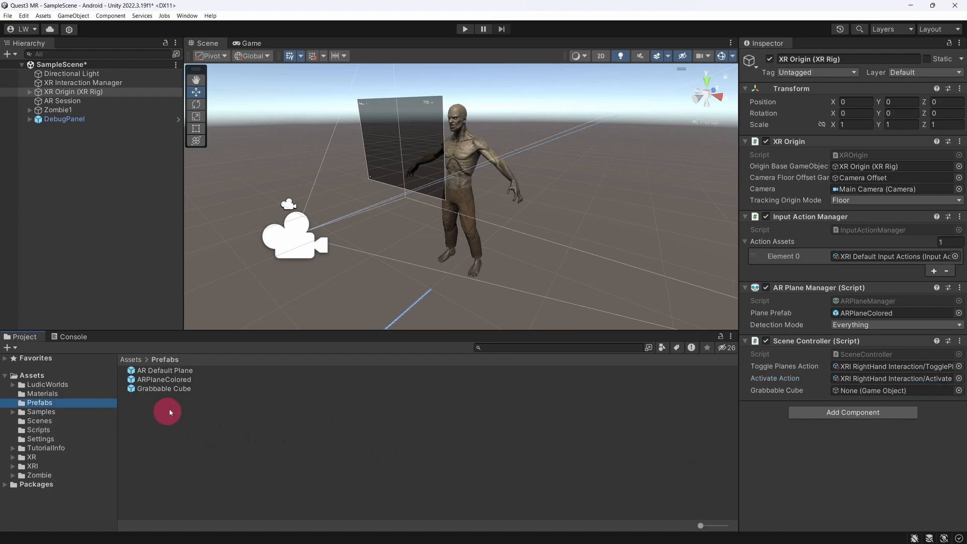
pyautogui.click(164, 388)
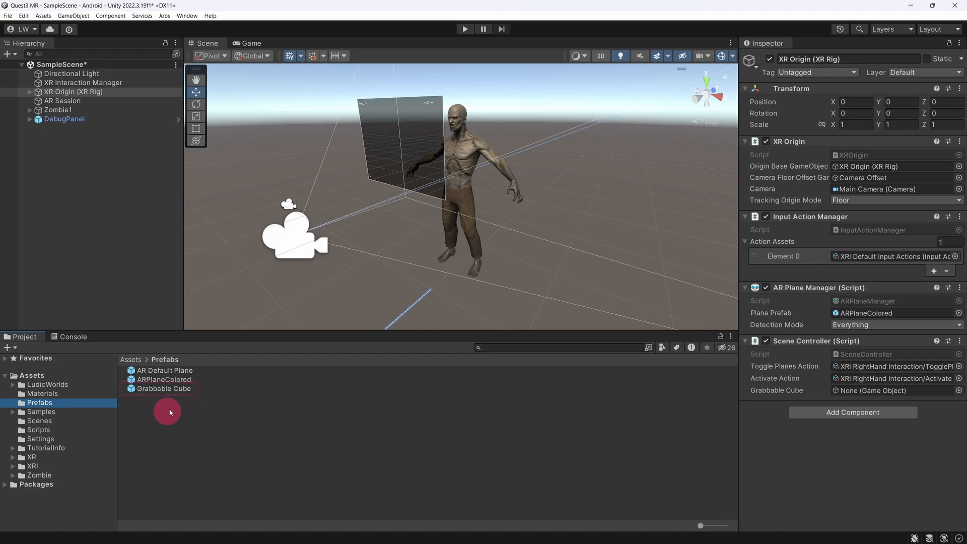
pyautogui.click(163, 389)
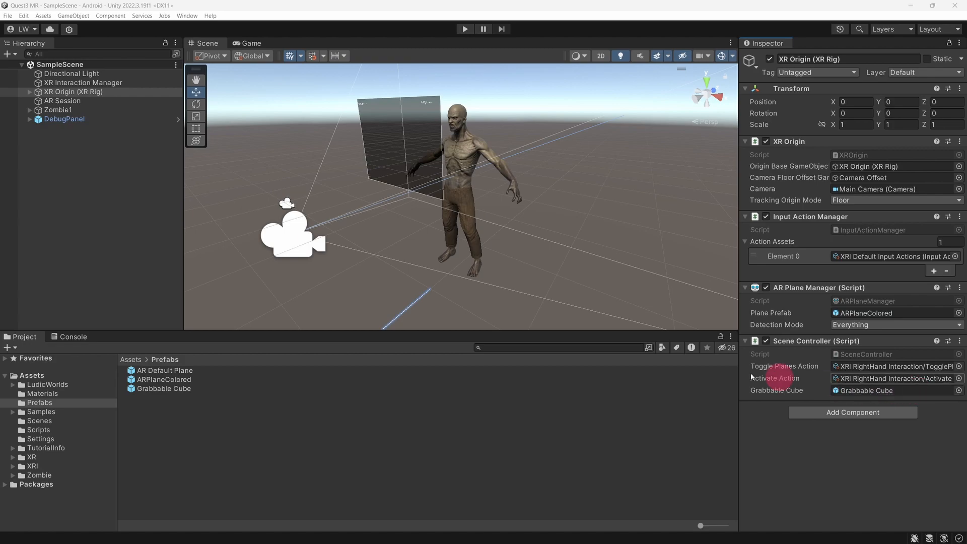
pyautogui.click(58, 109)
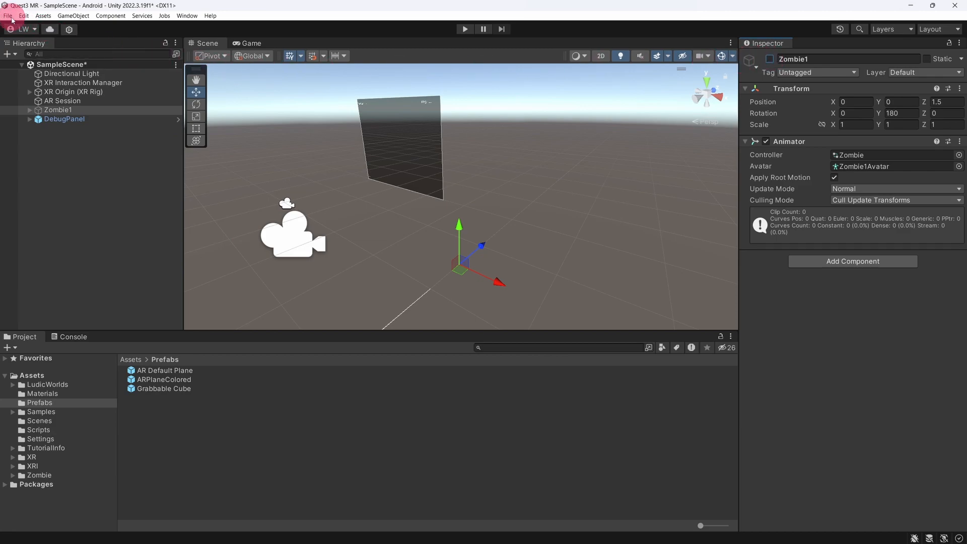
# - Build and run the app on the Oculus Quest 3 from Build Settings
pyautogui.click(7, 15)
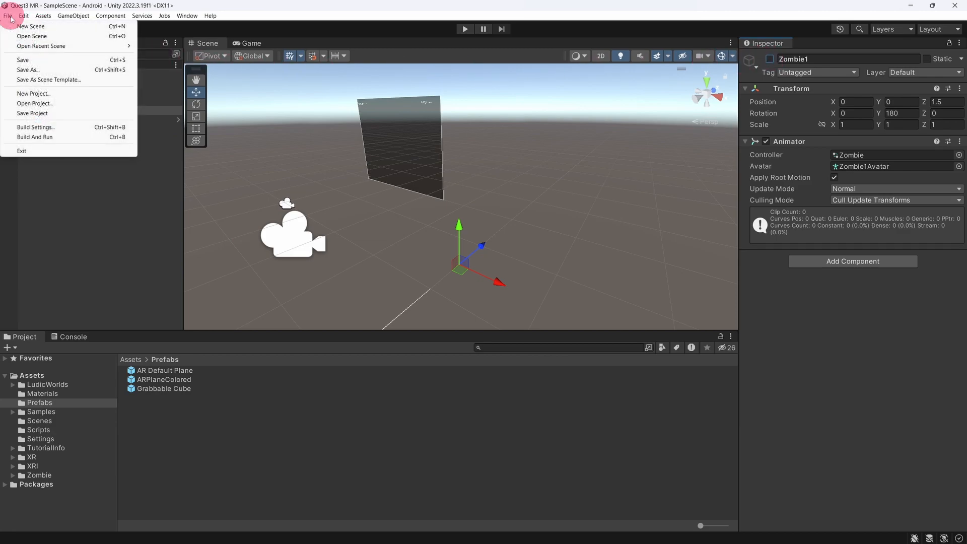
pyautogui.click(35, 127)
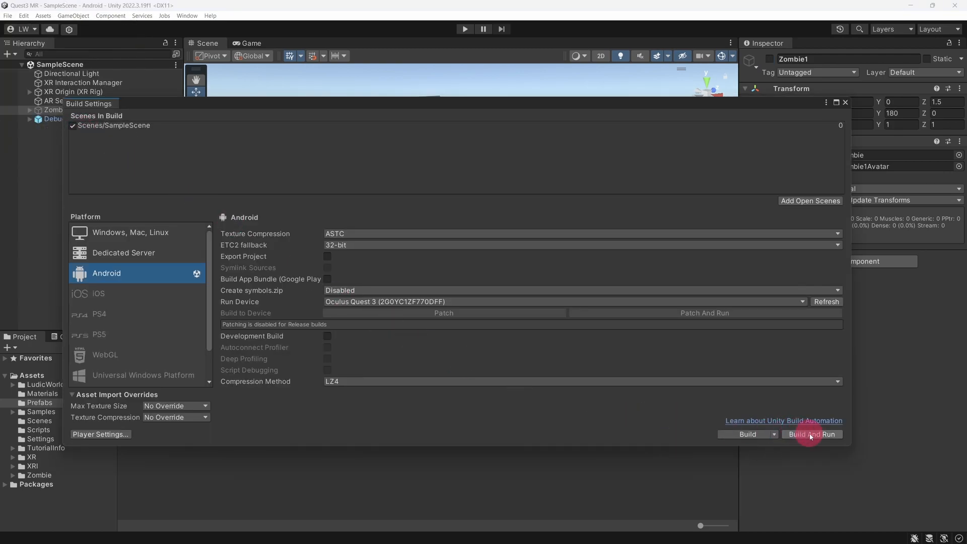
pyautogui.click(812, 434)
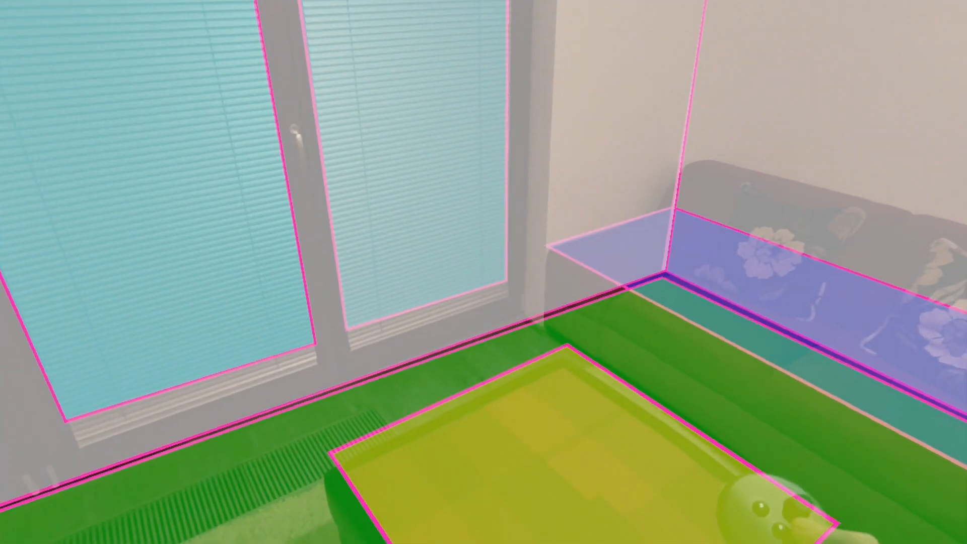